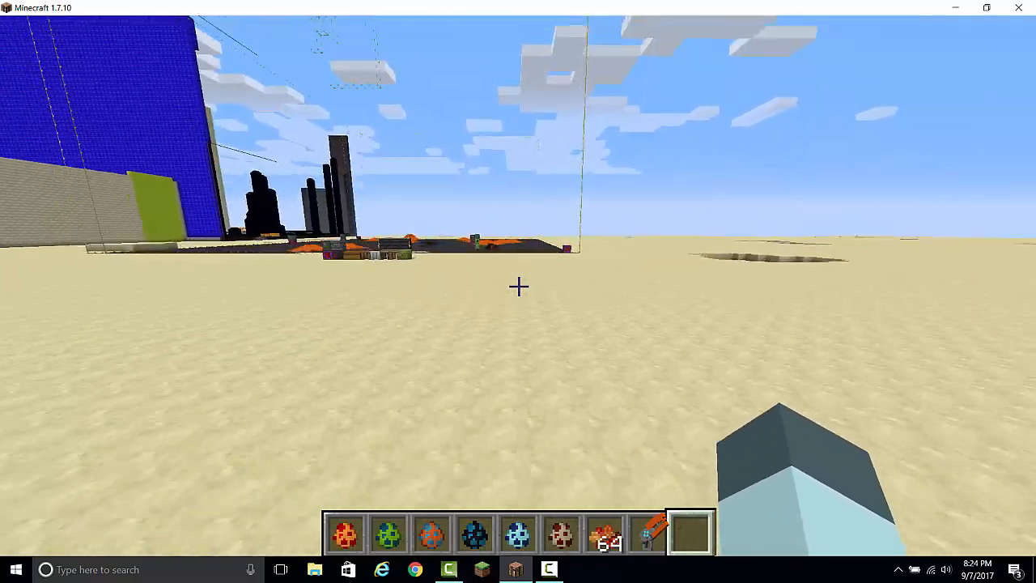
mouse_move(518, 291)
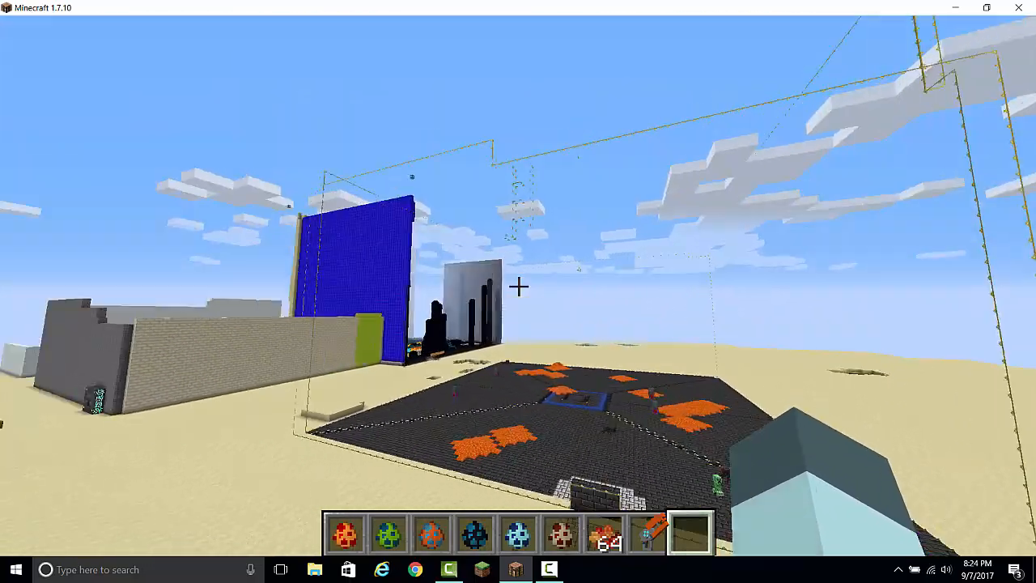
mouse_move(518, 291)
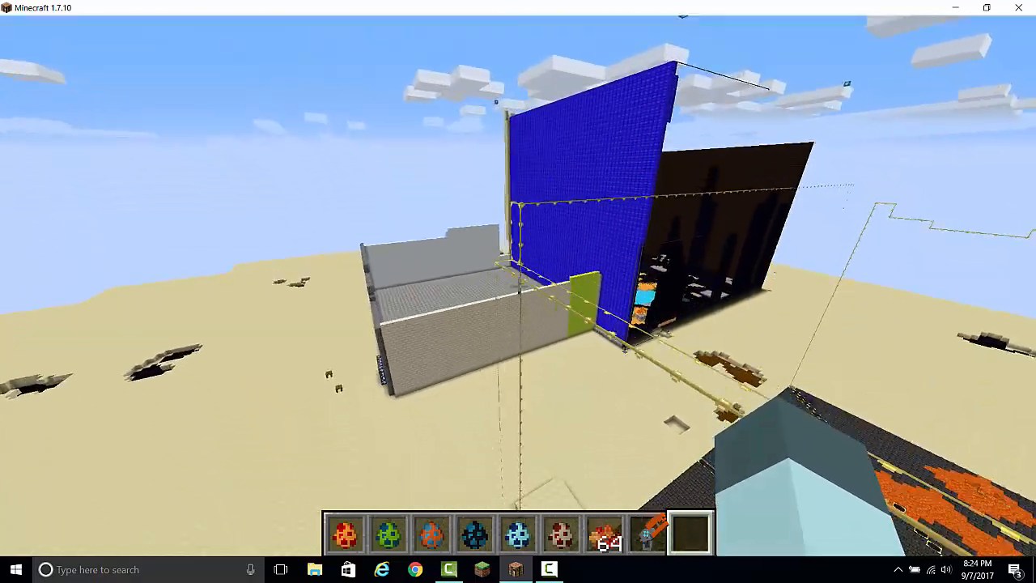
mouse_move(518, 292)
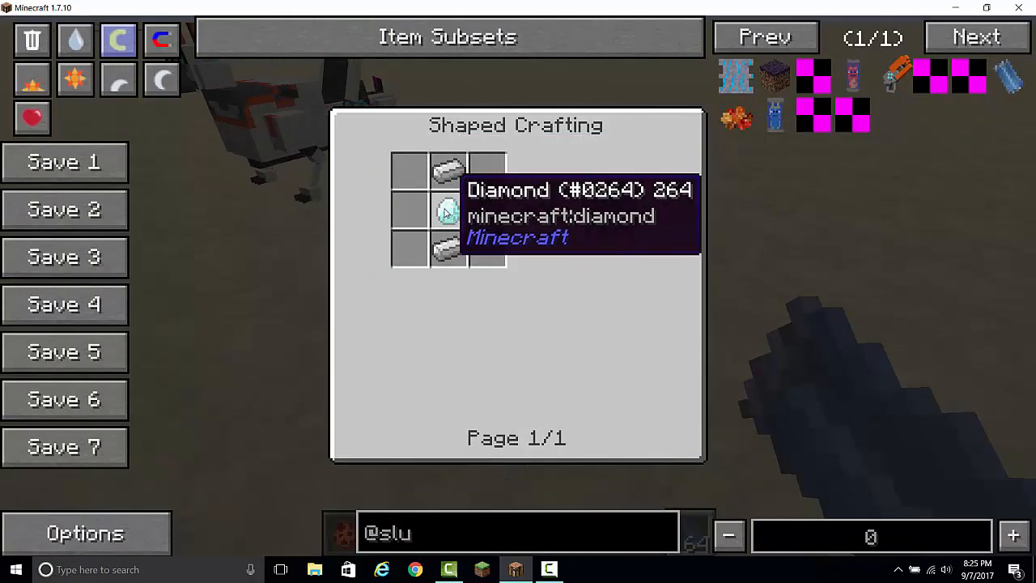
Close the recipe view and move the slug tubes and blaster into the main inventory
key(Escape)
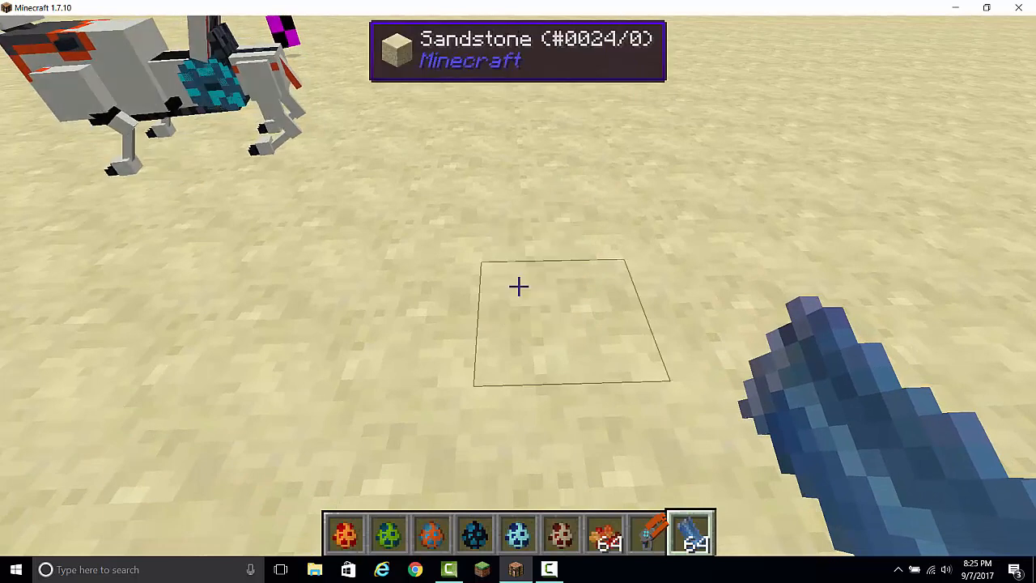
key(e)
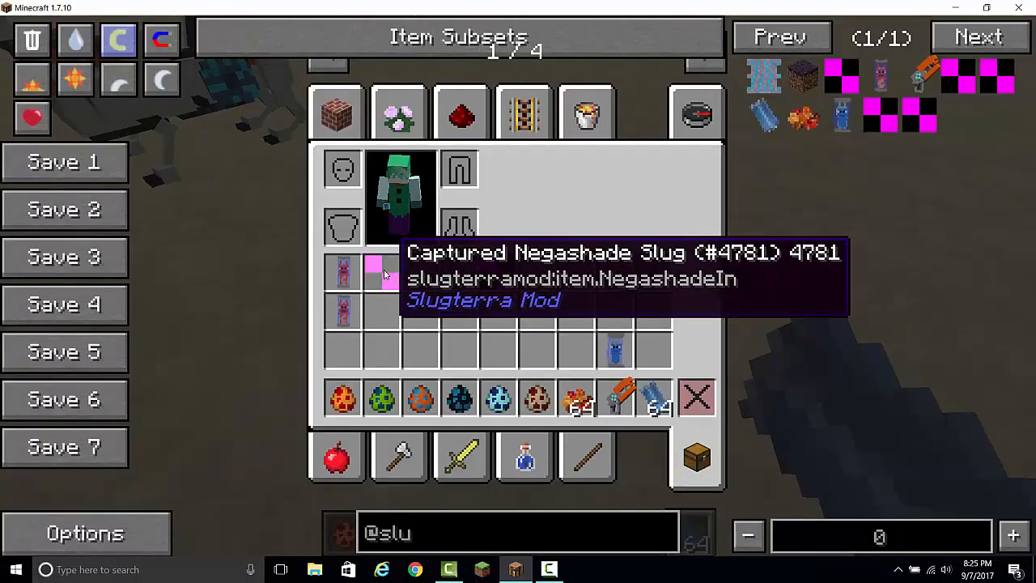
mouse_move(380, 281)
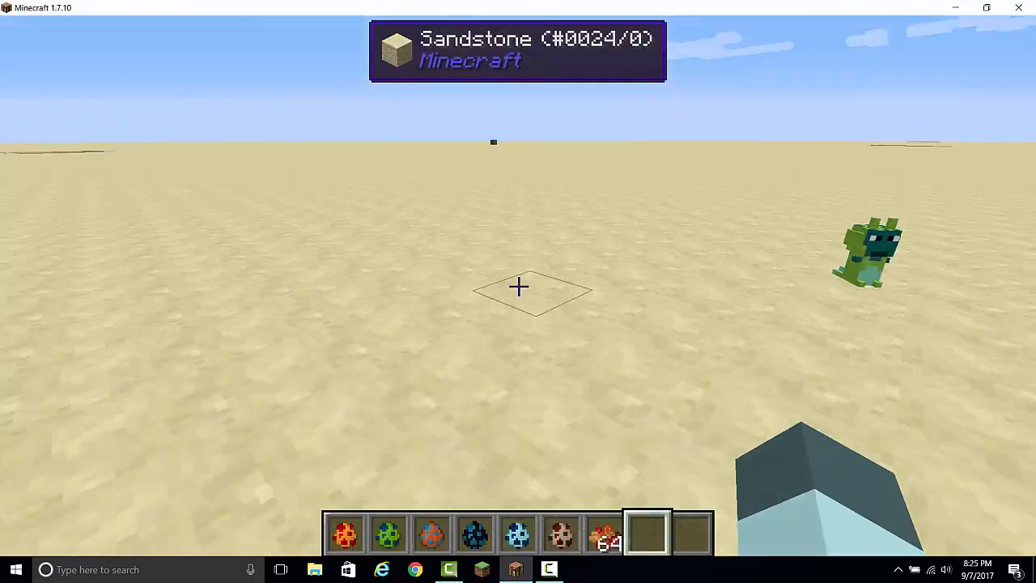
key(e)
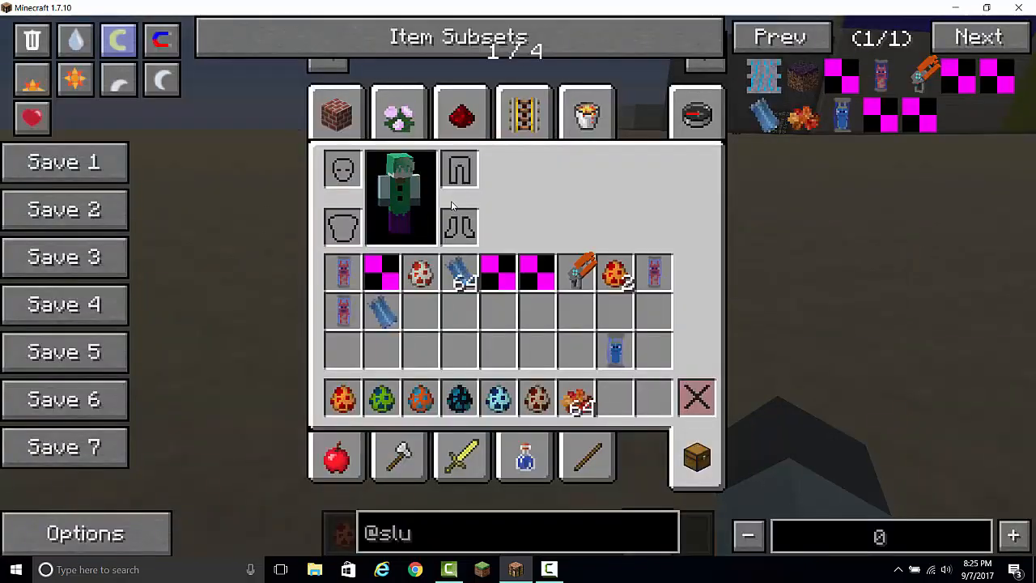
key(Escape)
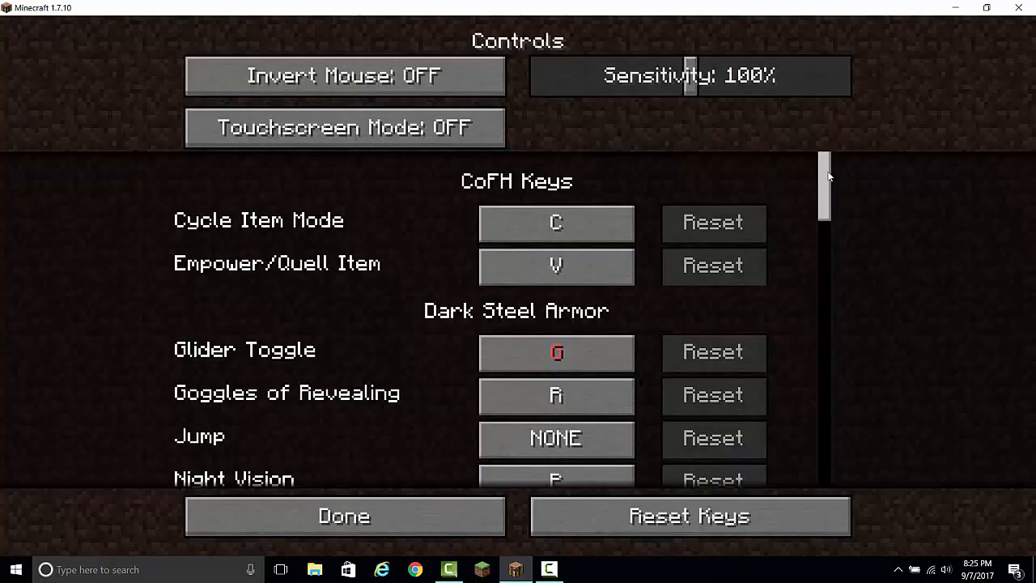
Scroll the Controls list to key.categories.slugterramod to show the slug inventory keybinds
scroll(down, 3)
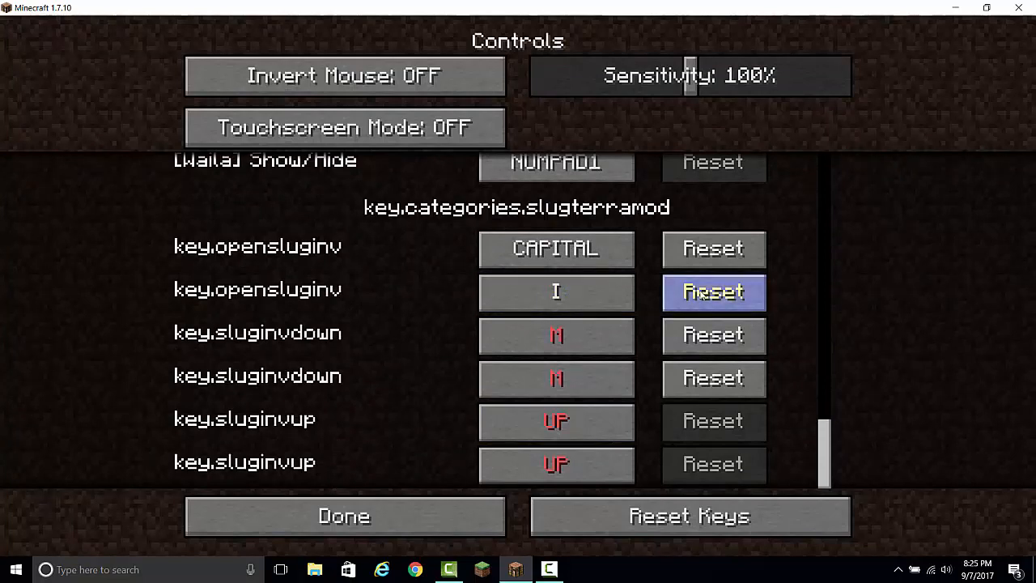
click(343, 516)
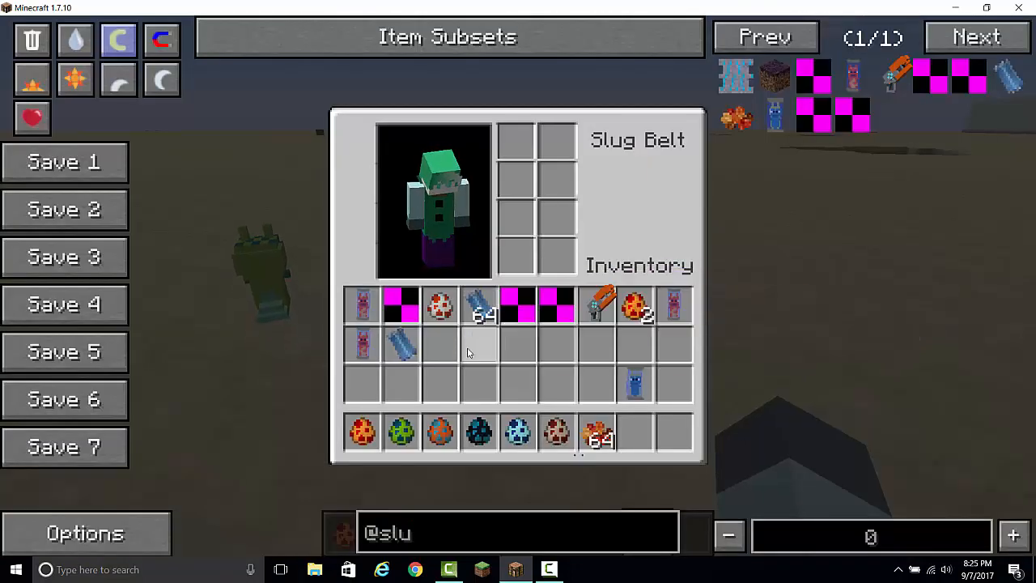
mouse_move(362, 305)
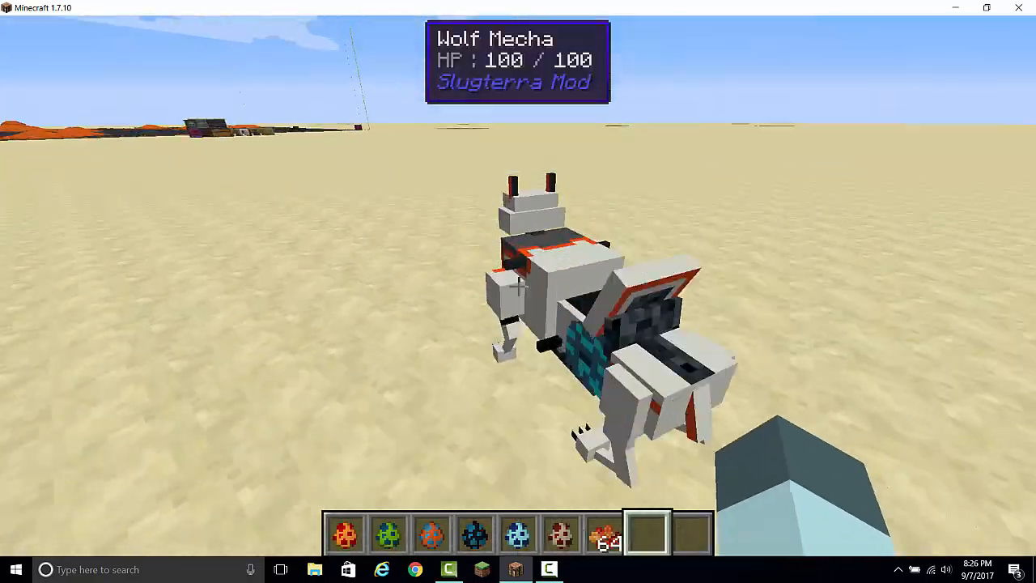
mouse_move(518, 291)
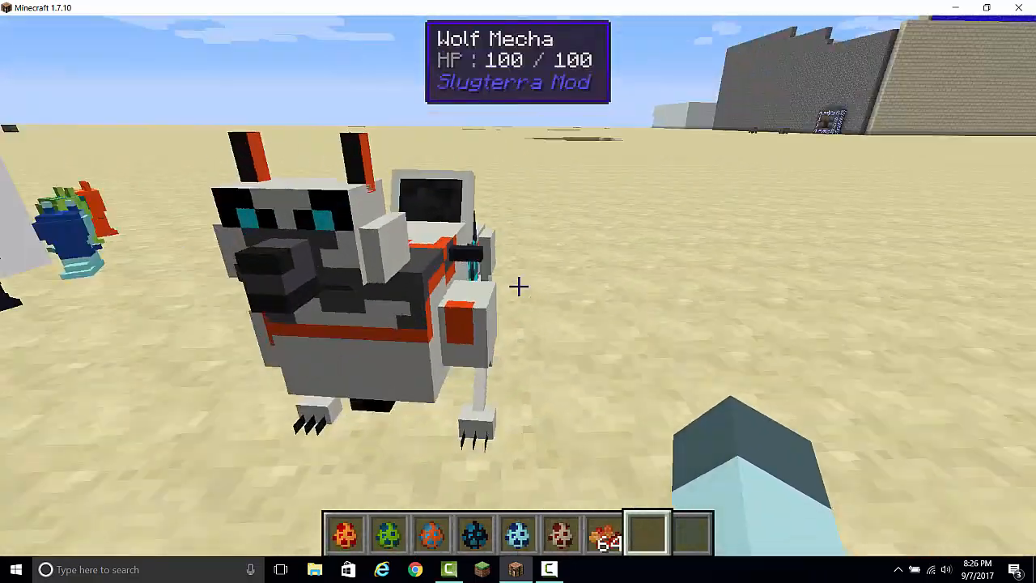